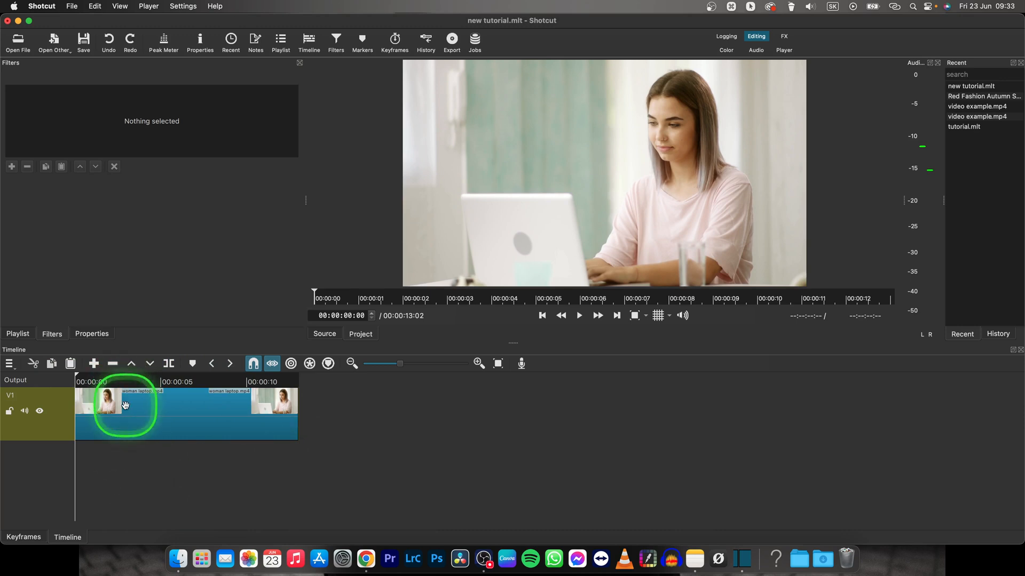
- Select the woman laptop.mp4 clip on the timeline to target its empty filter stack
click(124, 401)
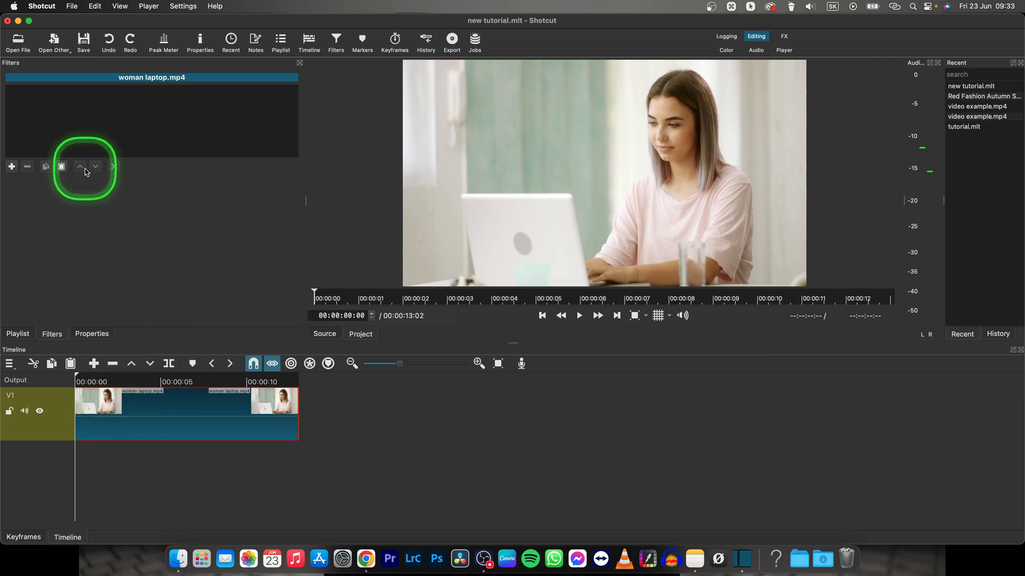
- Add the Text: Simple filter to the clip by searching 'text' in the filter list
click(11, 166)
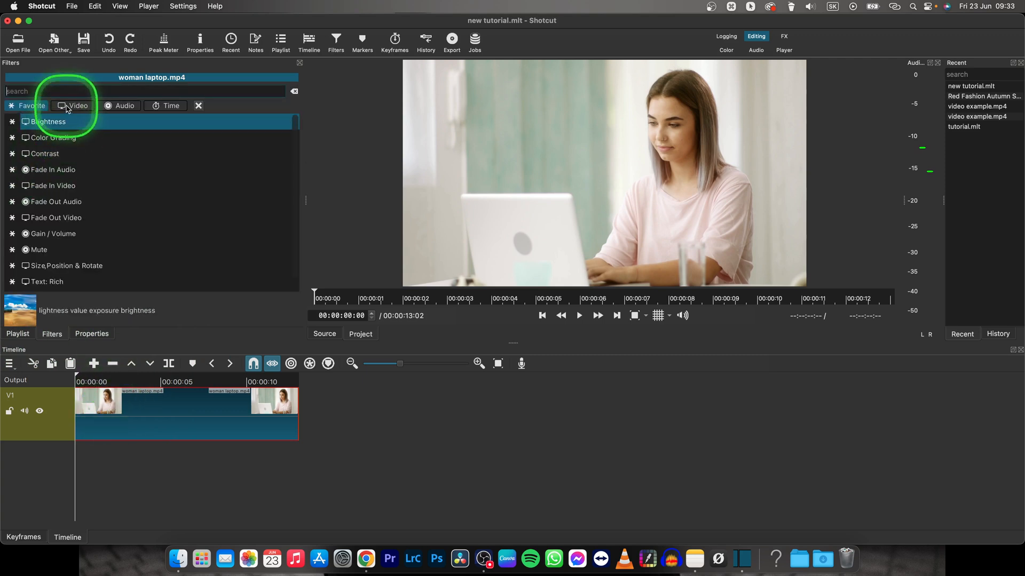
text(text)
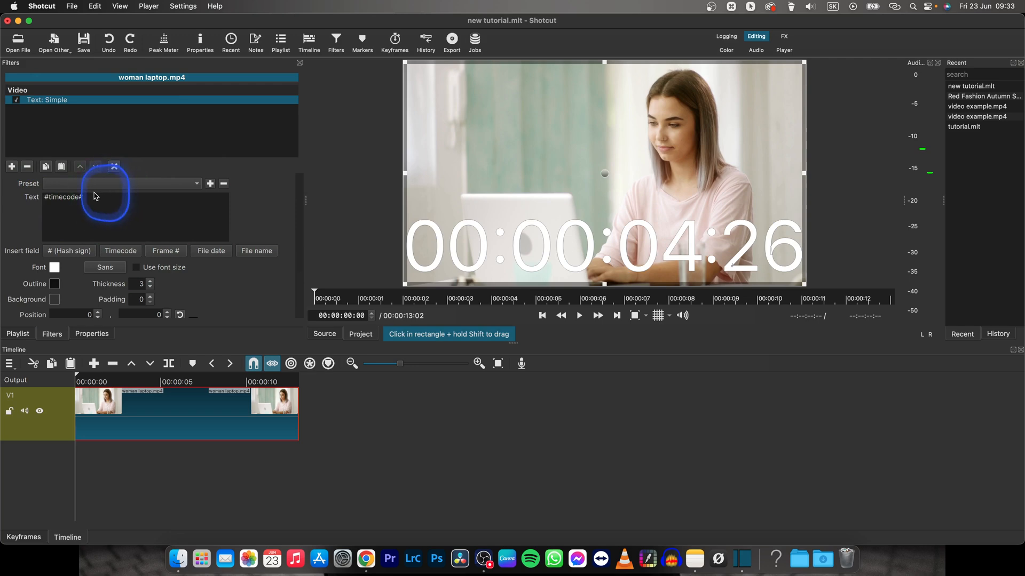
- Change the caption to 'hello animation' and drag it into the upper-middle of the frame
text(hello animation)
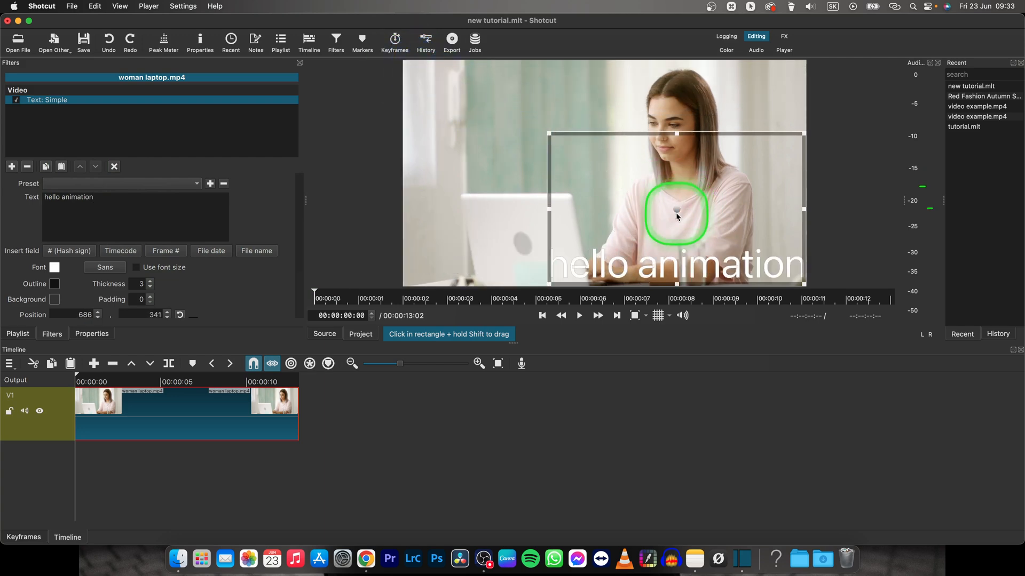
drag(676, 216, 594, 119)
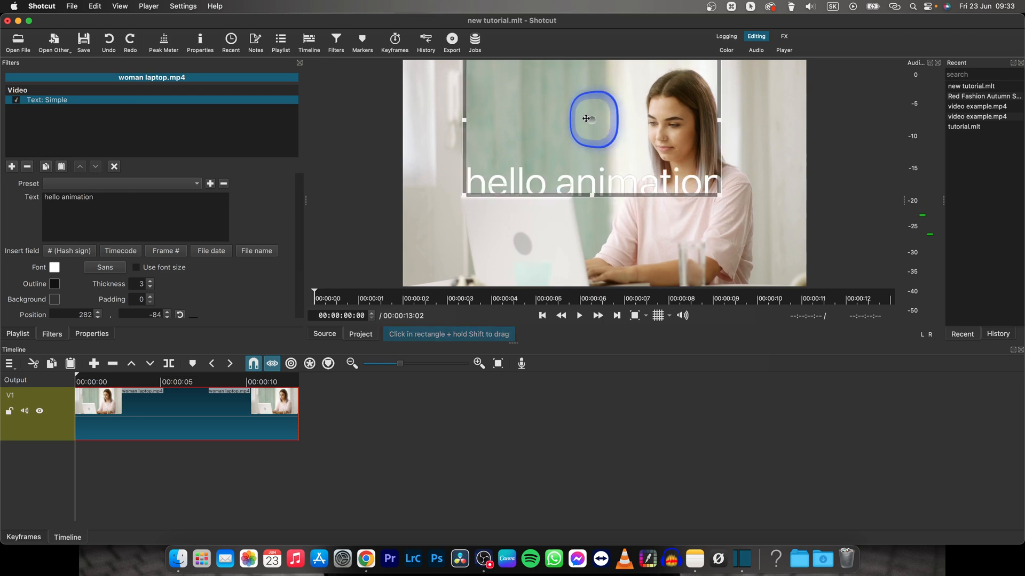
drag(586, 119, 559, 141)
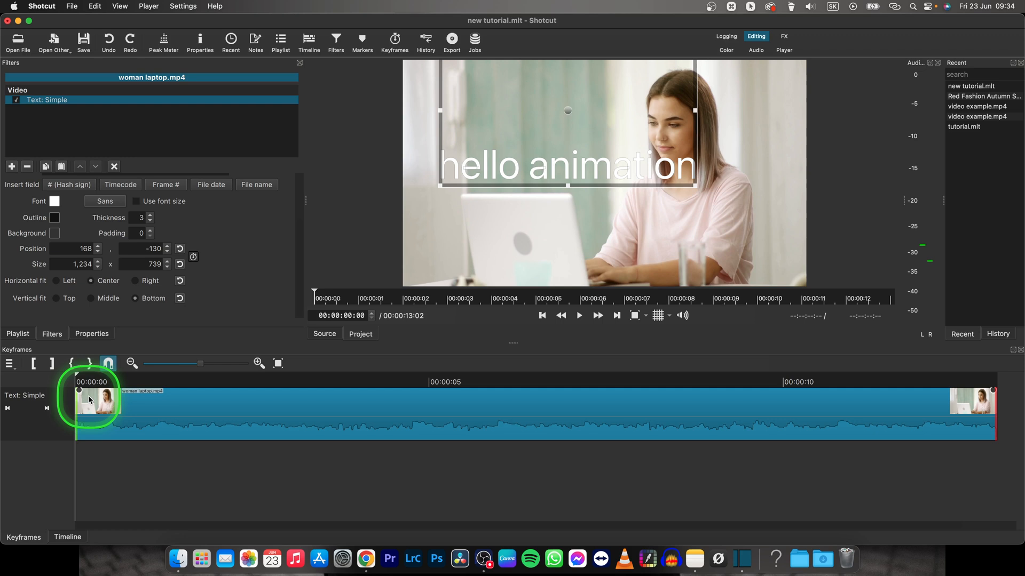
- Enable Position/Size keyframes and move the caption toward the lower right at five seconds
click(192, 259)
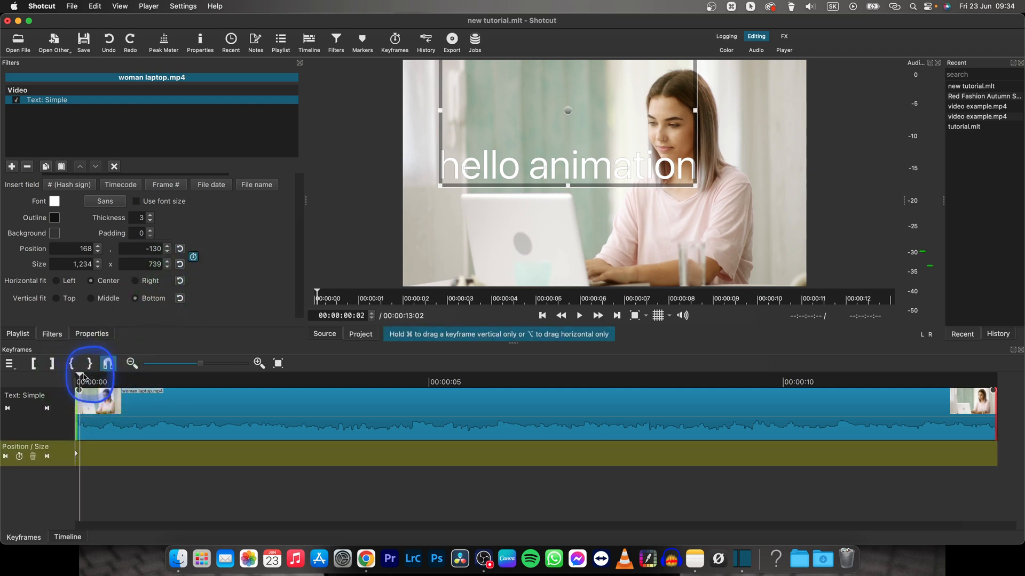
click(629, 382)
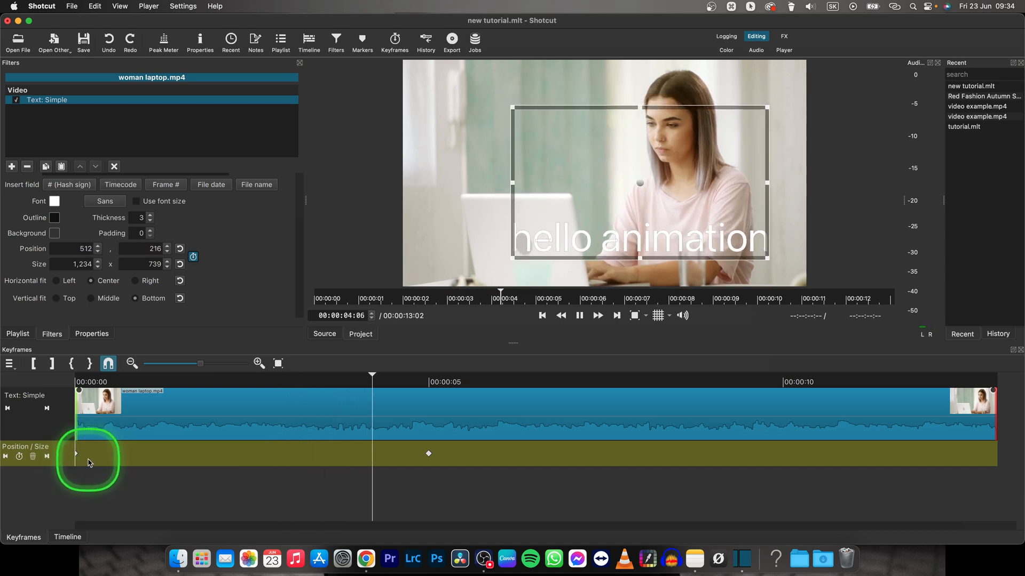
- Create a third Position/Size keyframe for the caption at around eight seconds
click(429, 454)
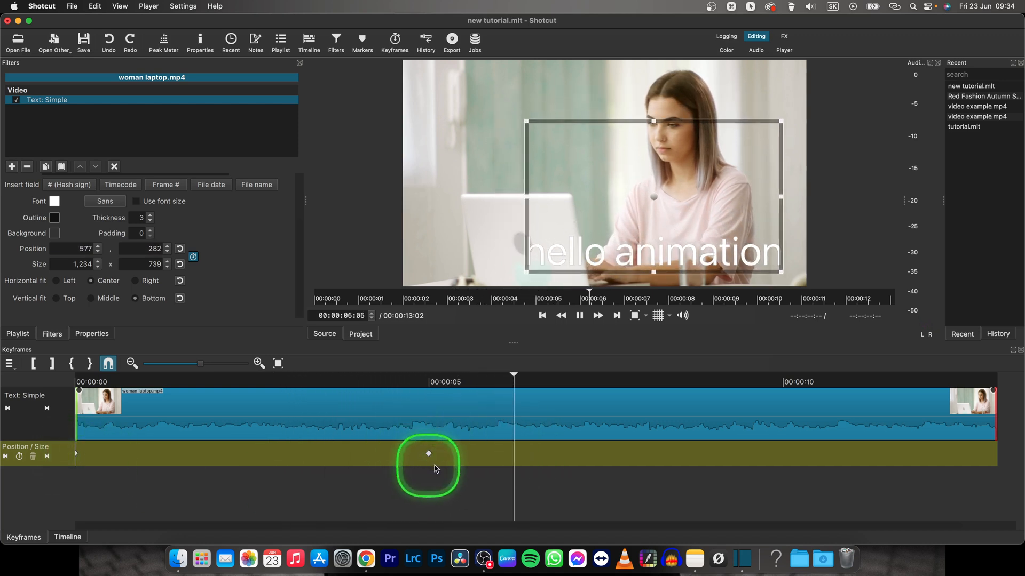
click(588, 378)
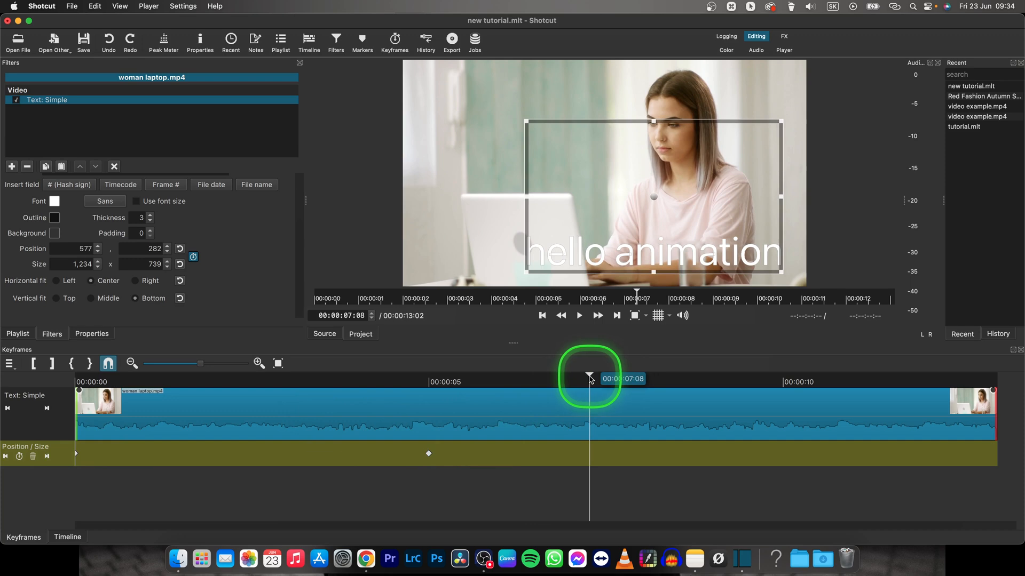
drag(588, 379, 600, 392)
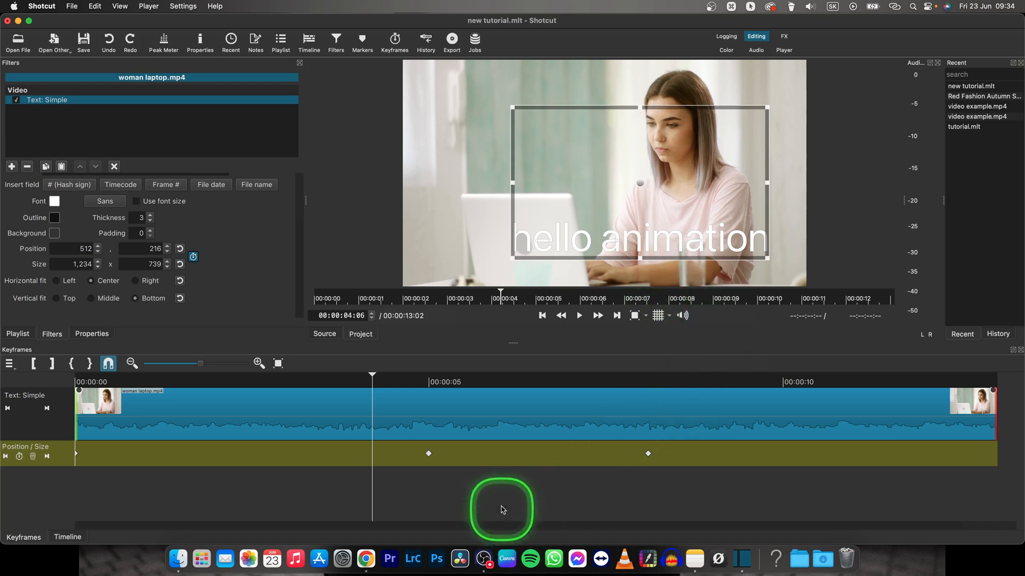
click(578, 315)
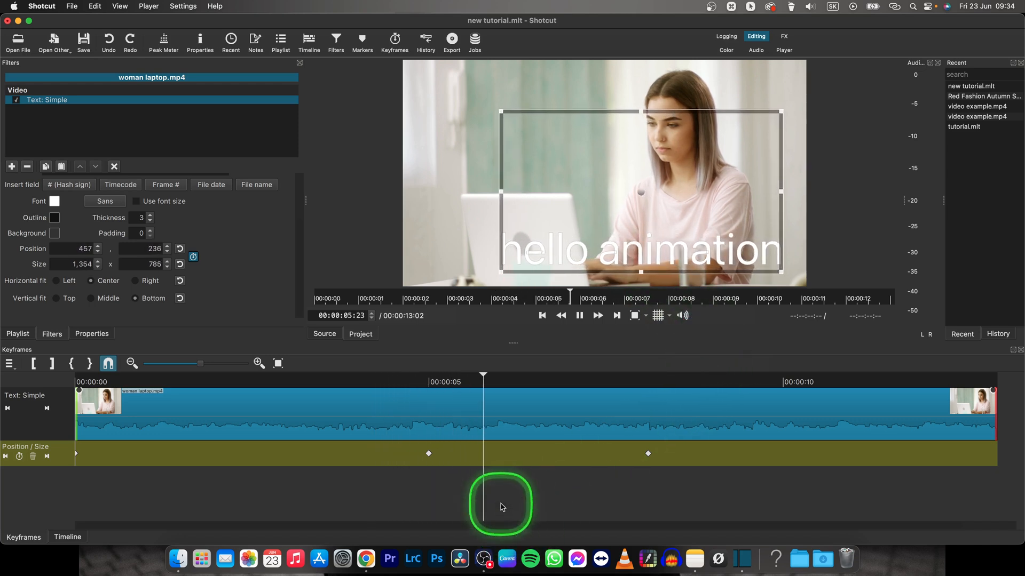
click(624, 375)
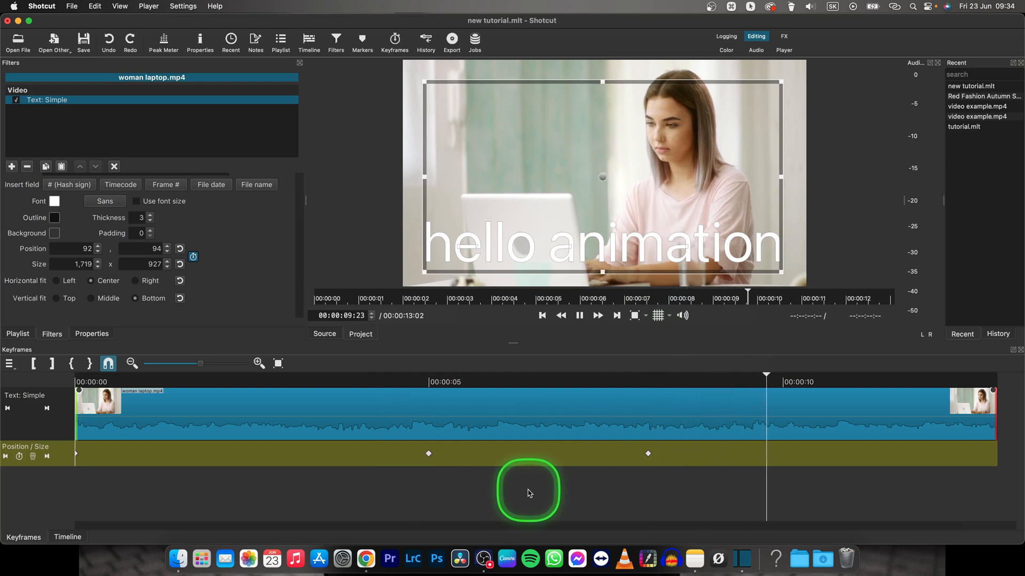
click(392, 392)
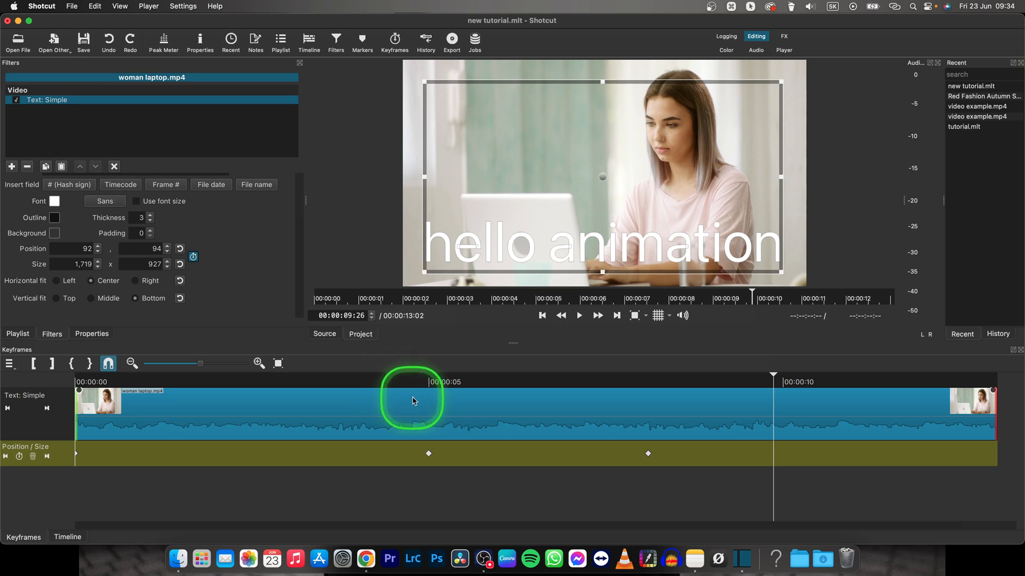
mouse_move(580, 408)
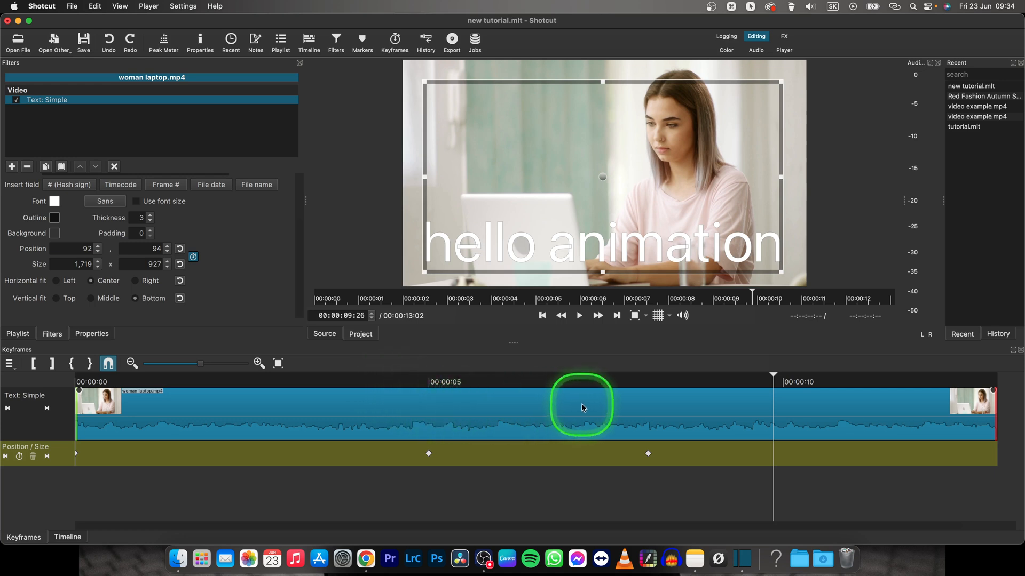
mouse_move(722, 395)
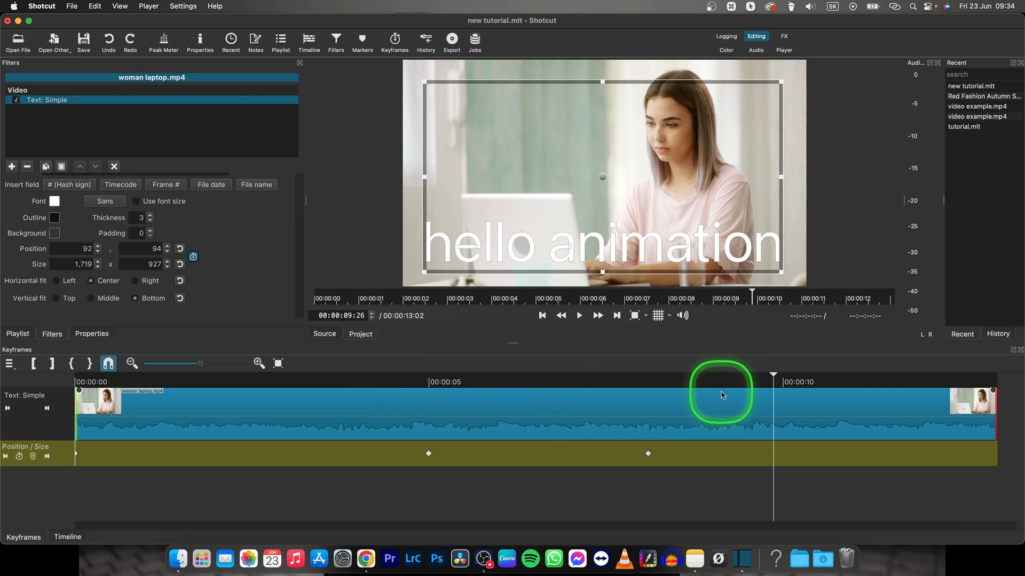